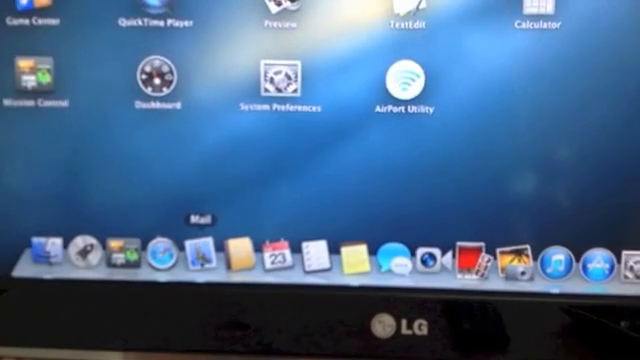
# Launch Mail from the Dock to view the Apple ID Xcode download email
pyautogui.click(192, 256)
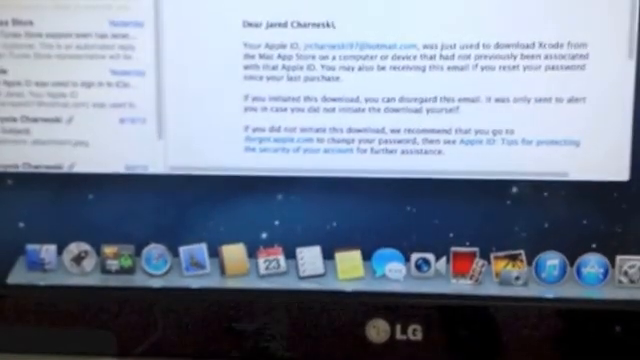